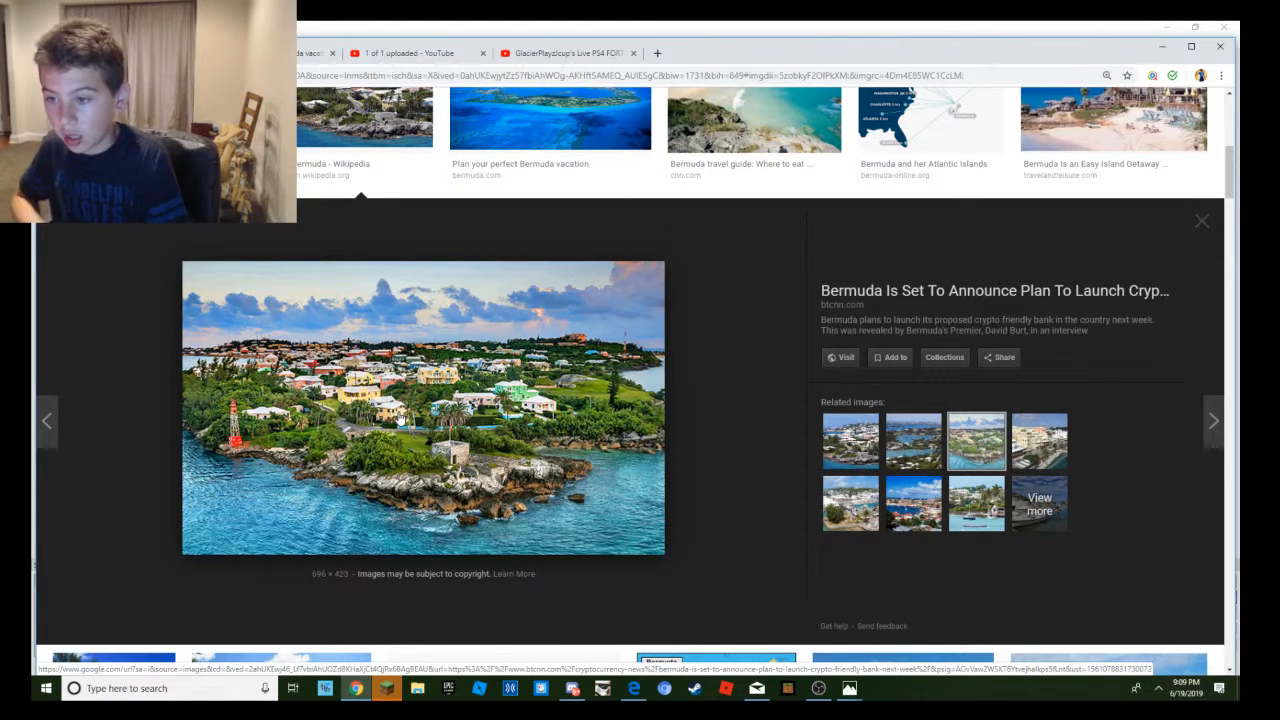
mouse_move(625, 500)
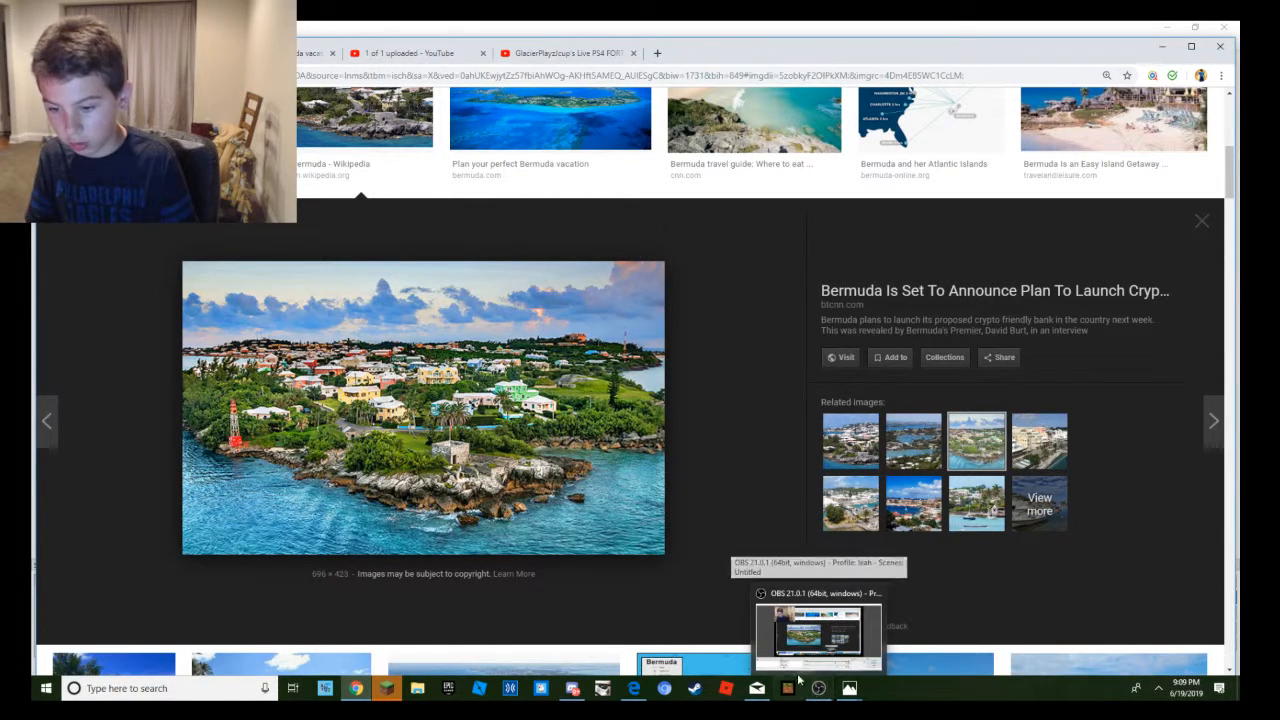
mouse_move(1089, 626)
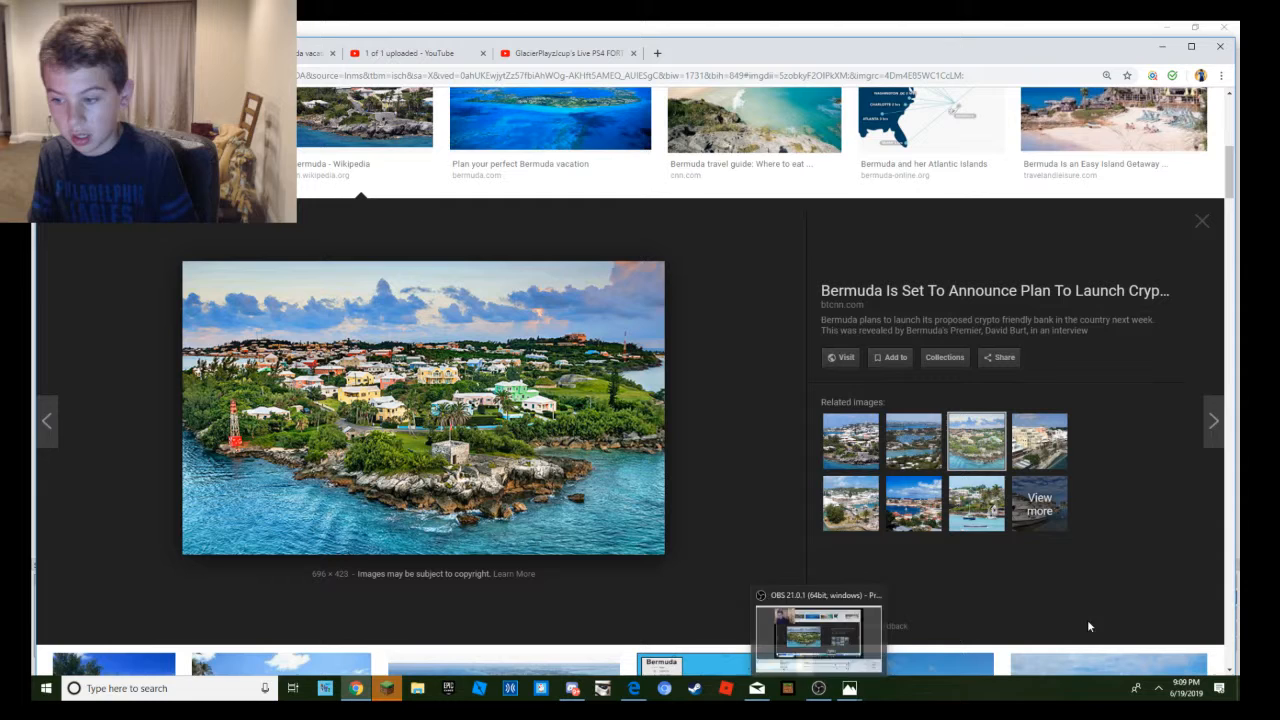